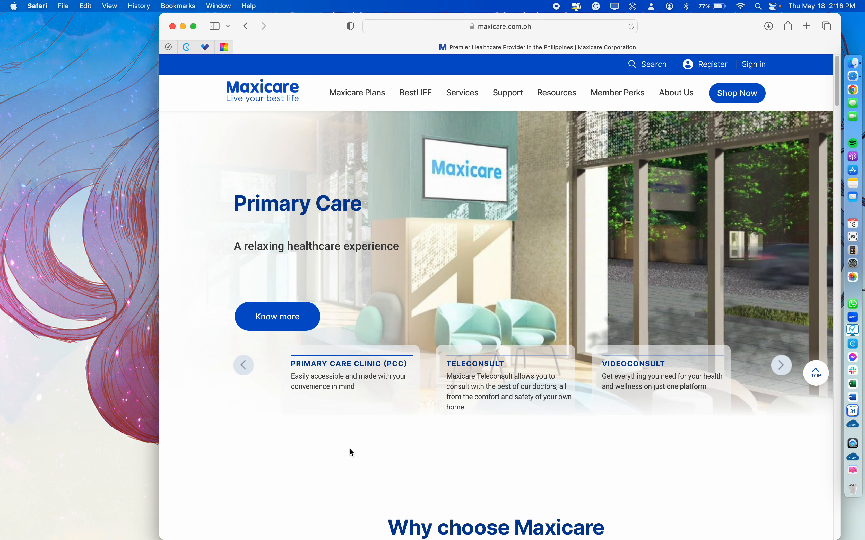
{"action": "mouse_move", "coordinate": [770, 80]}
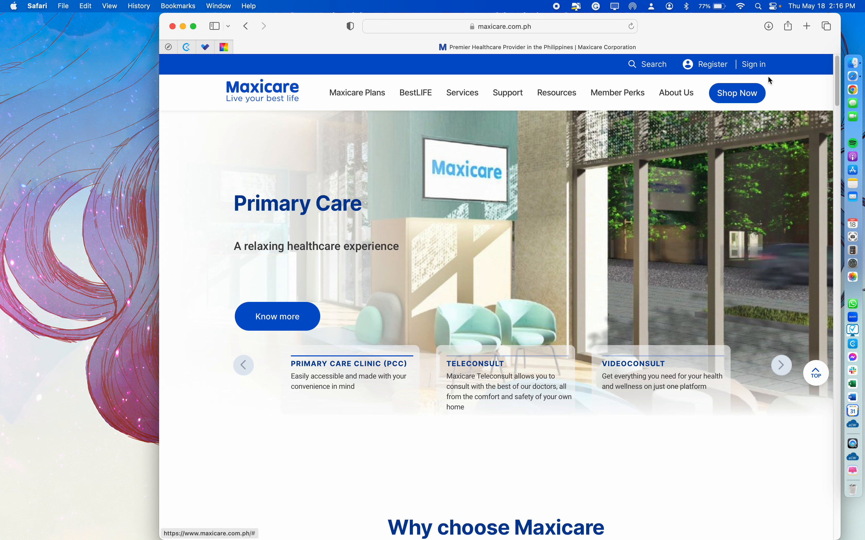
{"action": "mouse_move", "coordinate": [789, 81]}
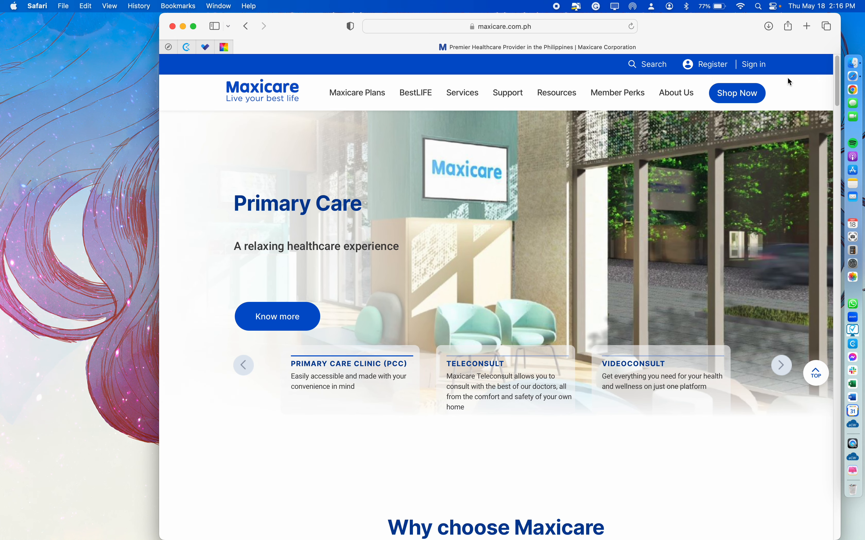
Sign in from the Maxicare site as a member to reach the Member Gateway login page.
{"action": "left_click", "coordinate": [754, 64]}
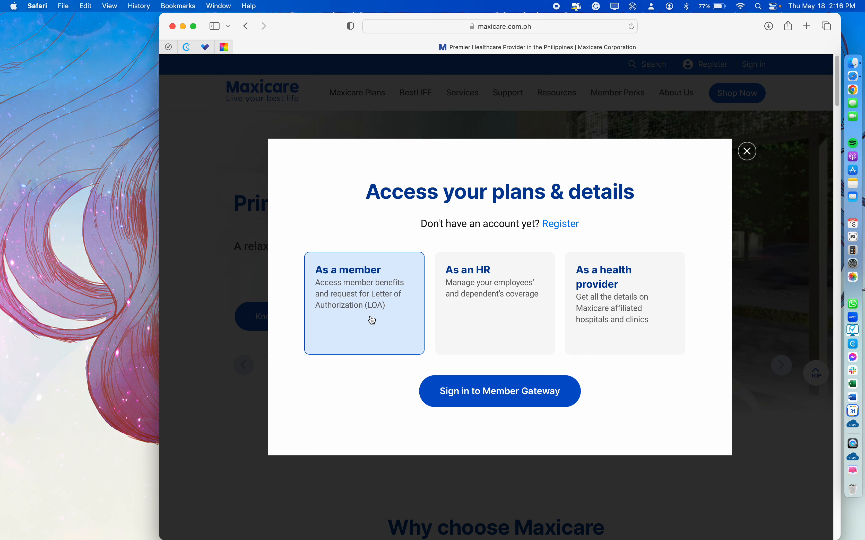
{"action": "left_click", "coordinate": [500, 391]}
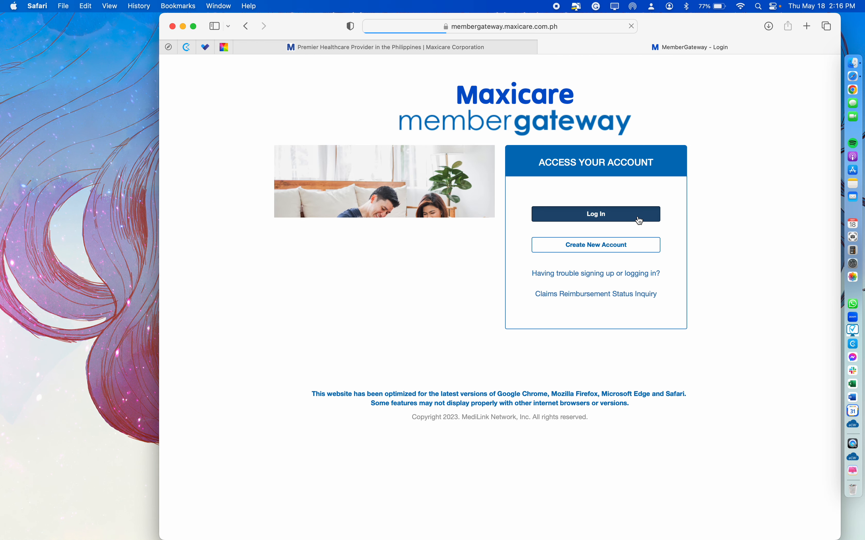
Log in to Maxicare SSO with the saved account credentials.
{"action": "left_click", "coordinate": [596, 214]}
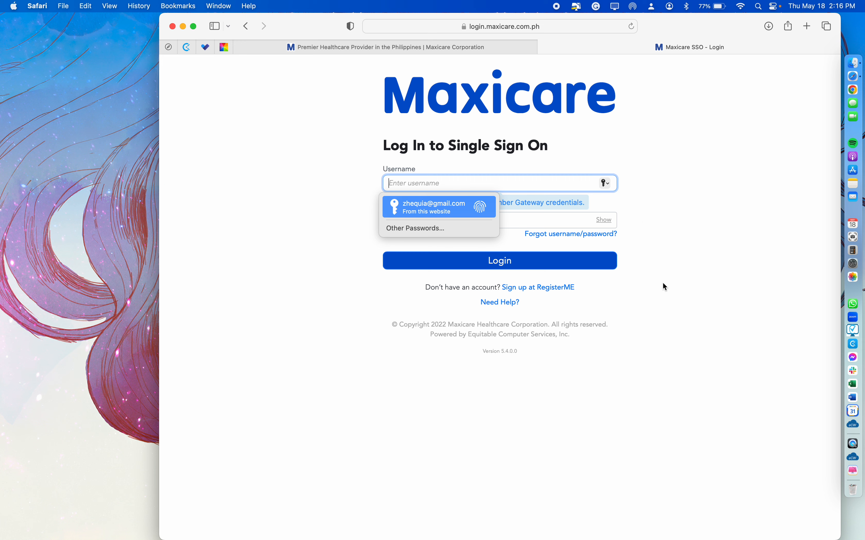
{"action": "left_click", "coordinate": [499, 261]}
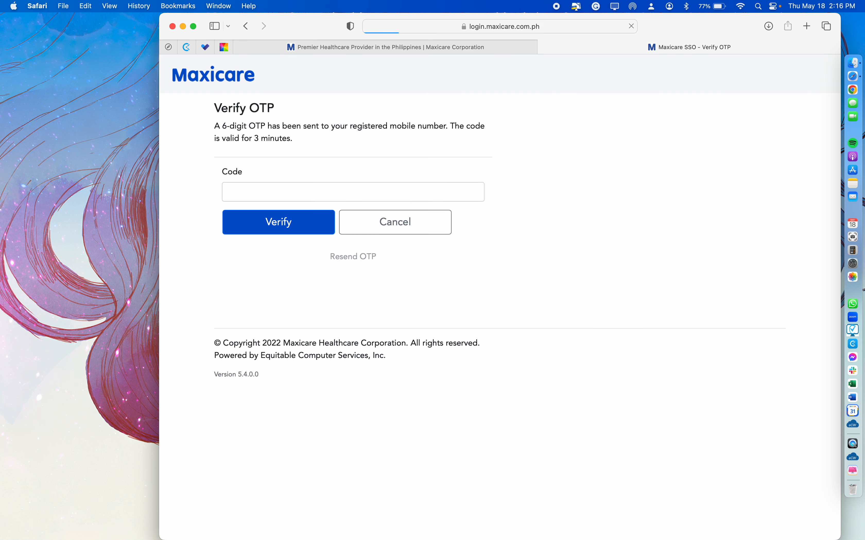
{"action": "left_click", "coordinate": [353, 194]}
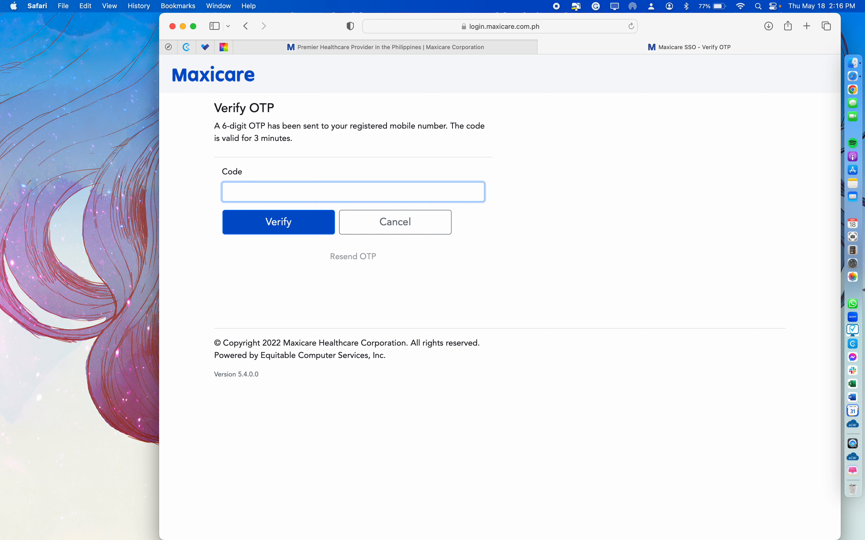
{"action": "left_click", "coordinate": [352, 191]}
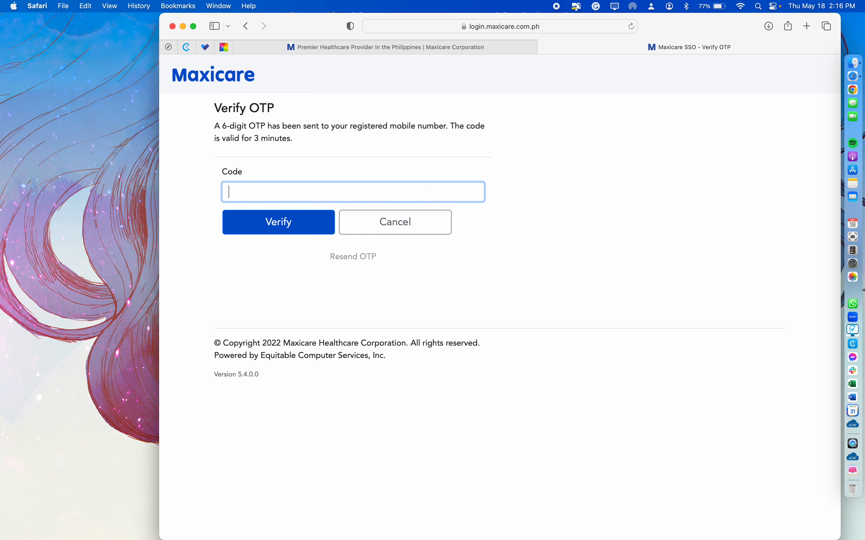
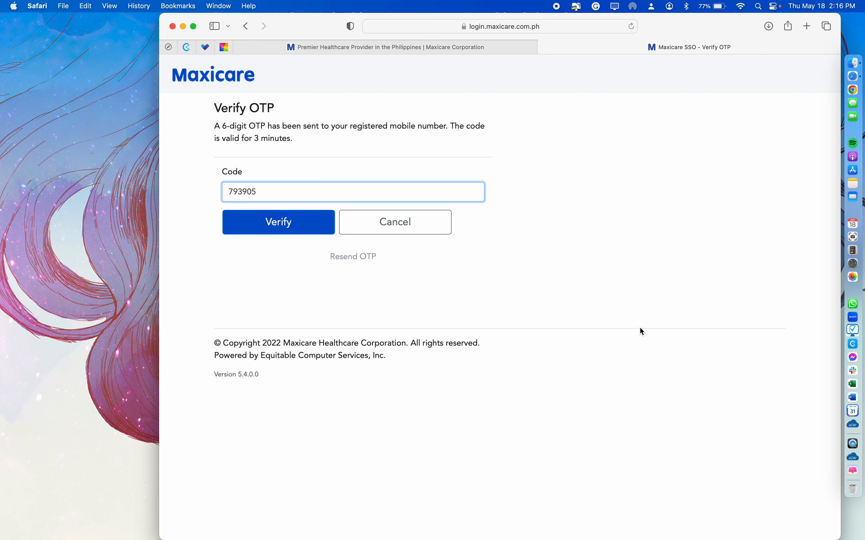
{"action": "left_click", "coordinate": [278, 222]}
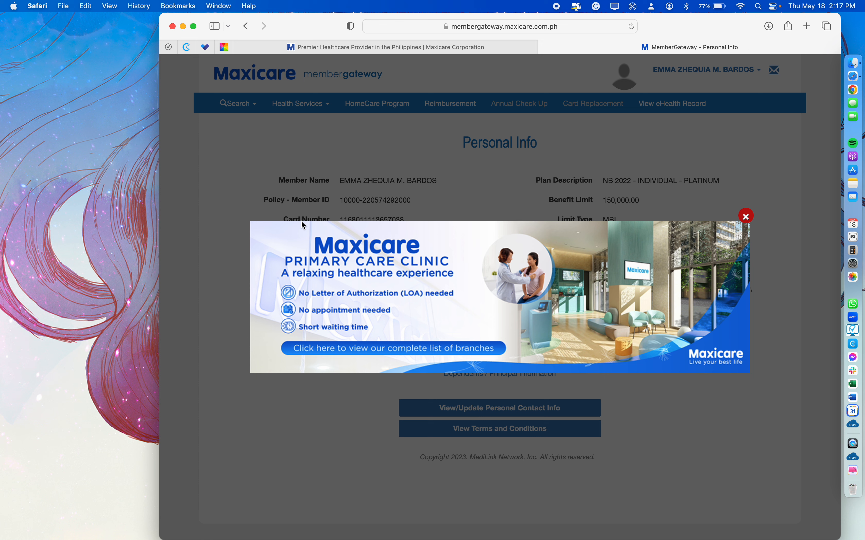
{"action": "mouse_move", "coordinate": [760, 218]}
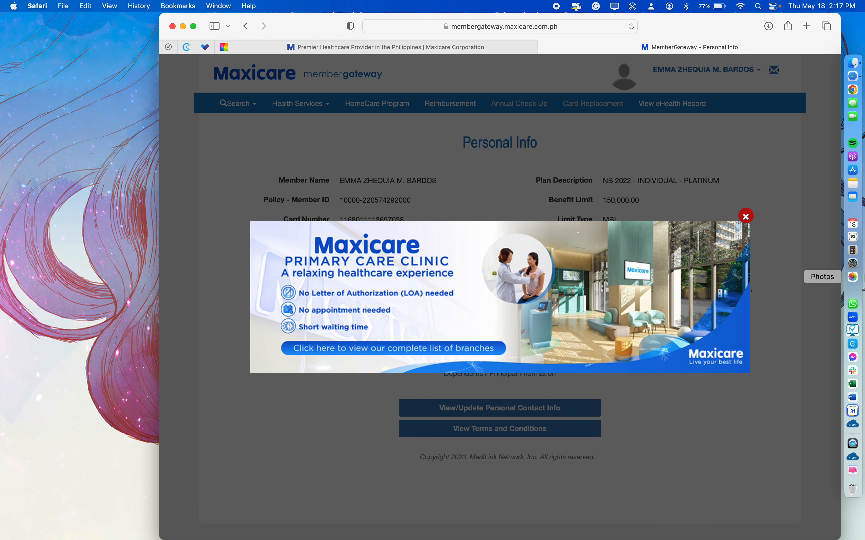
Dismiss the Primary Care Clinic promotion and show the Health Services consult-a-doctor options.
{"action": "left_click", "coordinate": [745, 216]}
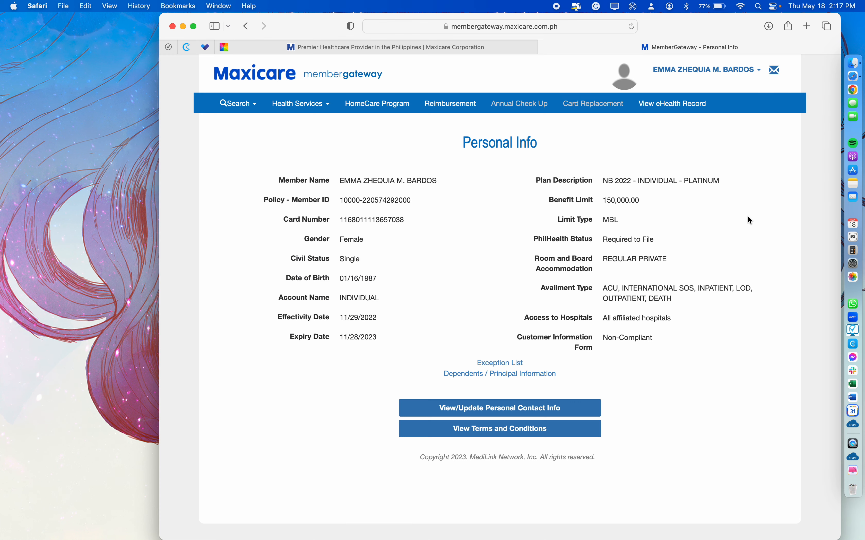
{"action": "left_click", "coordinate": [299, 103]}
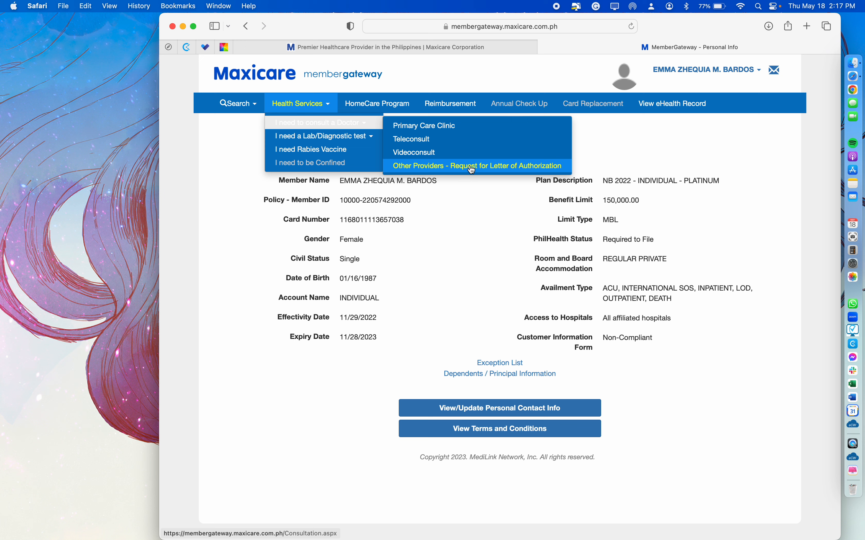
Start an 'Other Providers - Request for Letter of Authorization' consultation LOA form.
{"action": "left_click", "coordinate": [472, 165]}
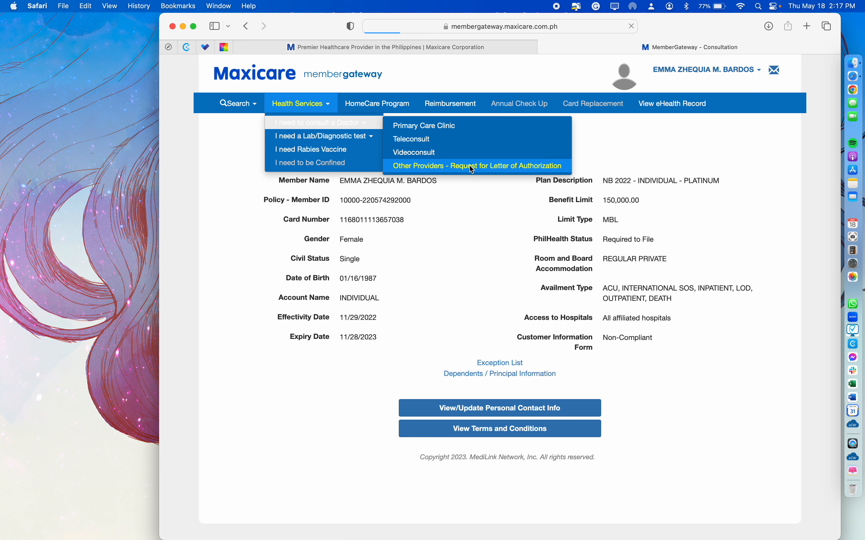
{"action": "left_click", "coordinate": [472, 166]}
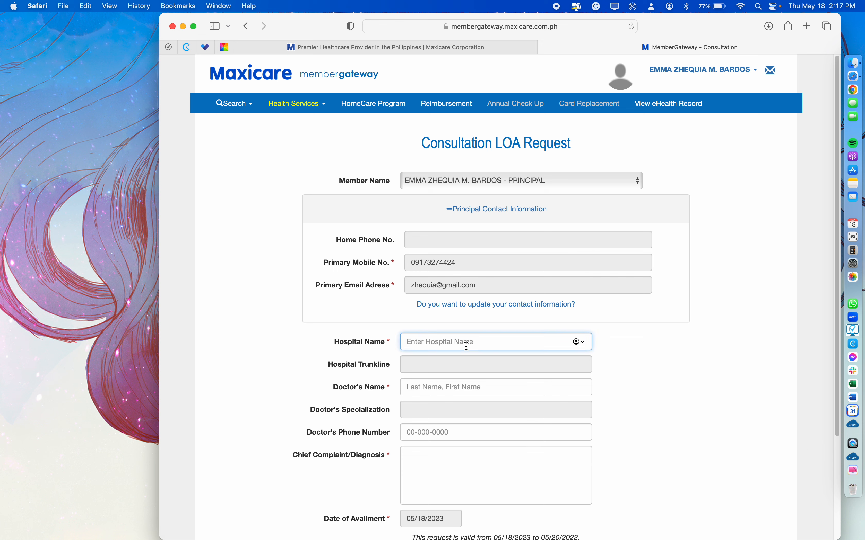
Choose MAAYO MEDICAL CLINIC as the hospital, dismissing the Primary Care Clinic tip.
{"action": "type", "text": "maayo"}
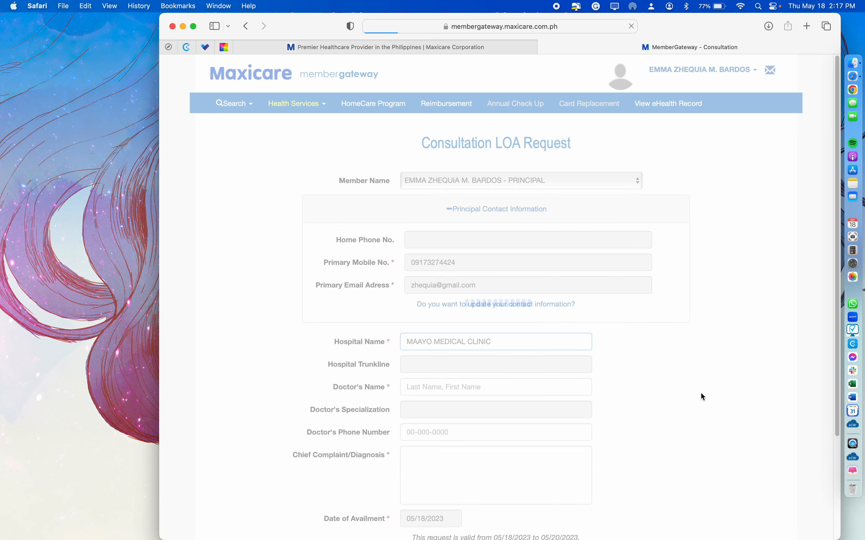
{"action": "scroll", "scroll_direction": "down", "scroll_amount": 3}
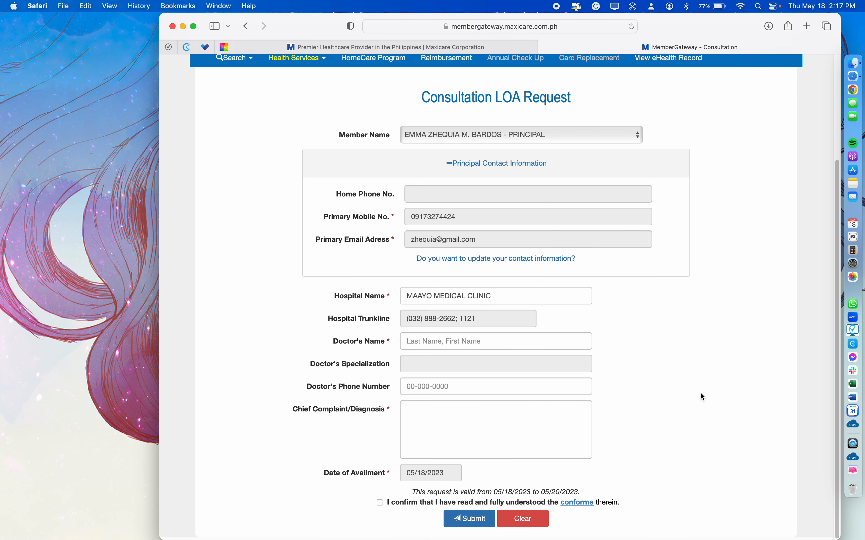
{"action": "type", "text": "o"}
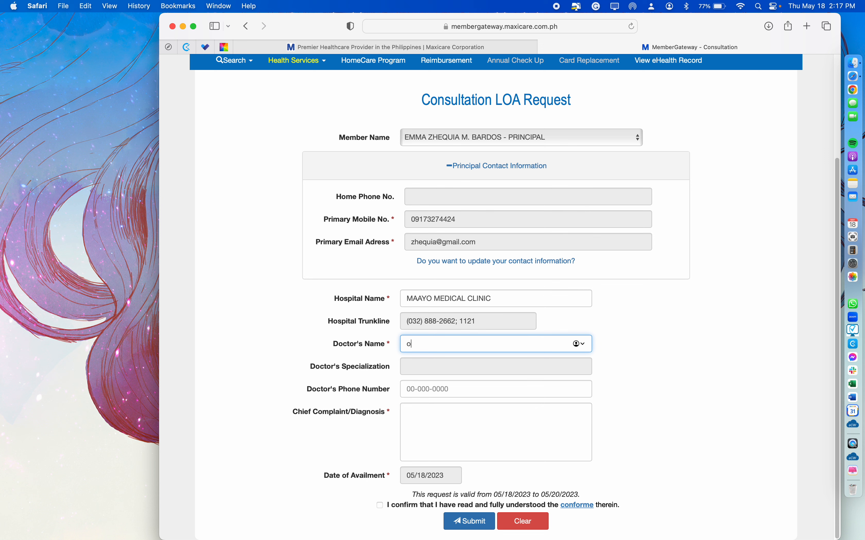
{"action": "type", "text": "zara"}
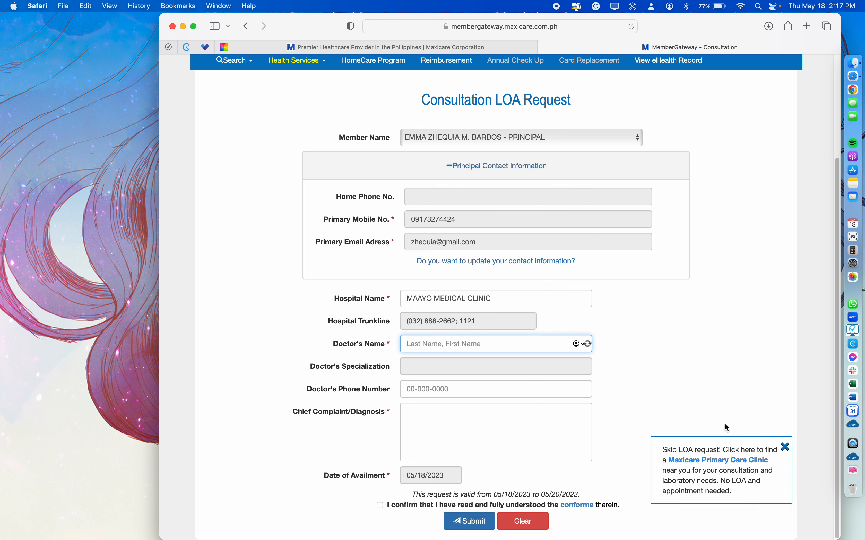
{"action": "left_click", "coordinate": [785, 447]}
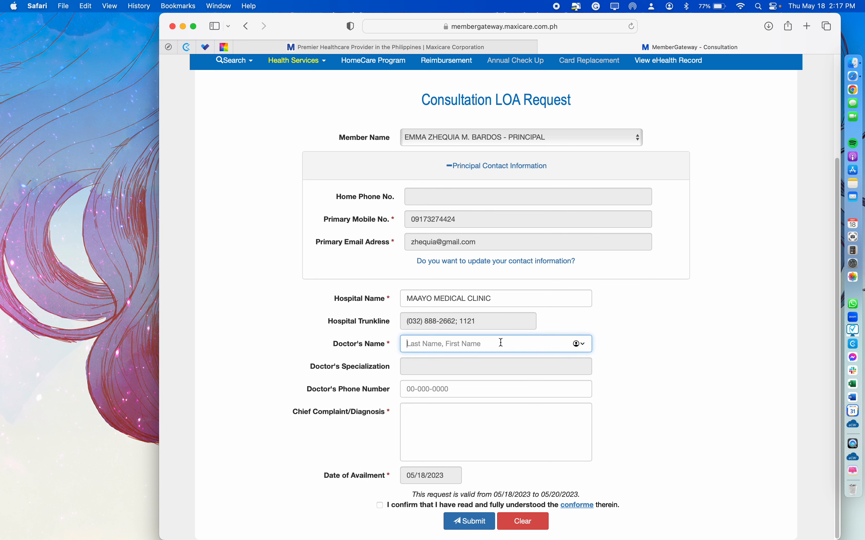
{"action": "type", "text": "ozaraga"}
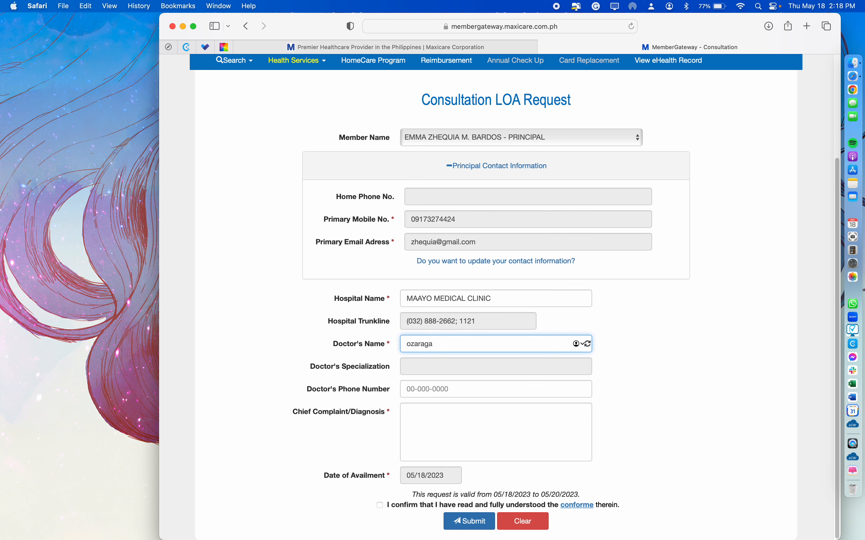
{"action": "mouse_move", "coordinate": [502, 357]}
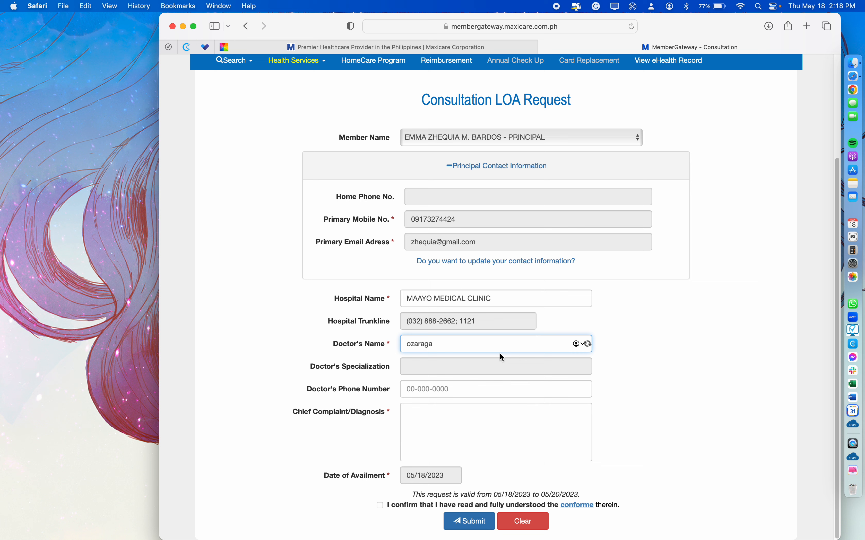
{"action": "left_click", "coordinate": [495, 344]}
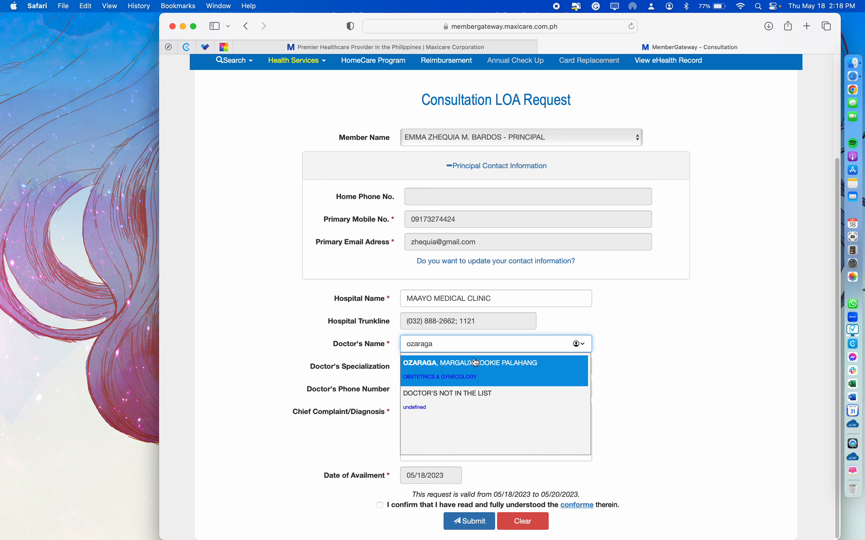
{"action": "left_click", "coordinate": [475, 370]}
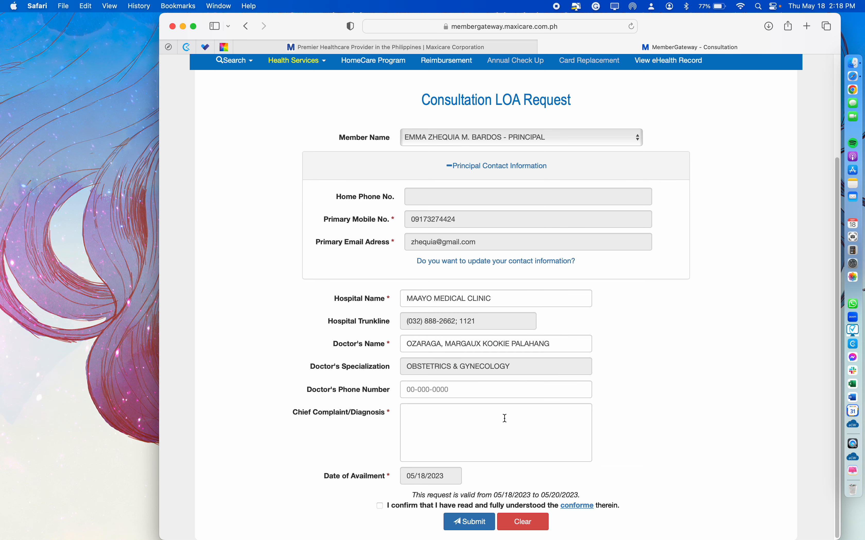
{"action": "left_click", "coordinate": [500, 431]}
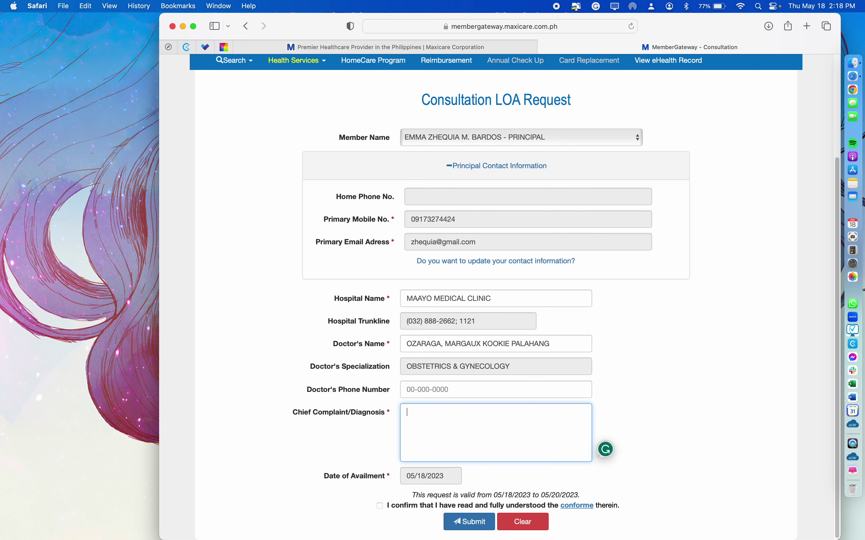
Enter chief complaint: follow-up check-up, reading of lab results, PCOS/little to no mens per month.
{"action": "type", "text": "-follow up check up"}
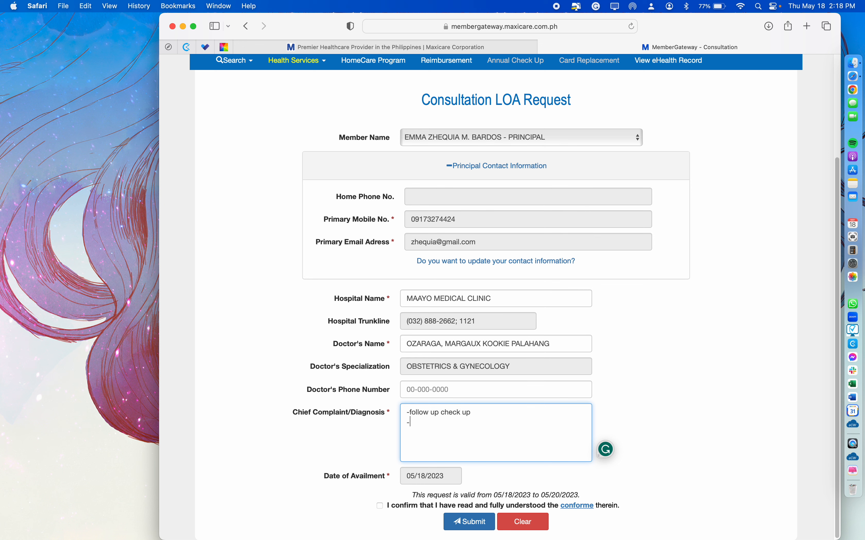
{"action": "type", "text": "reading of"}
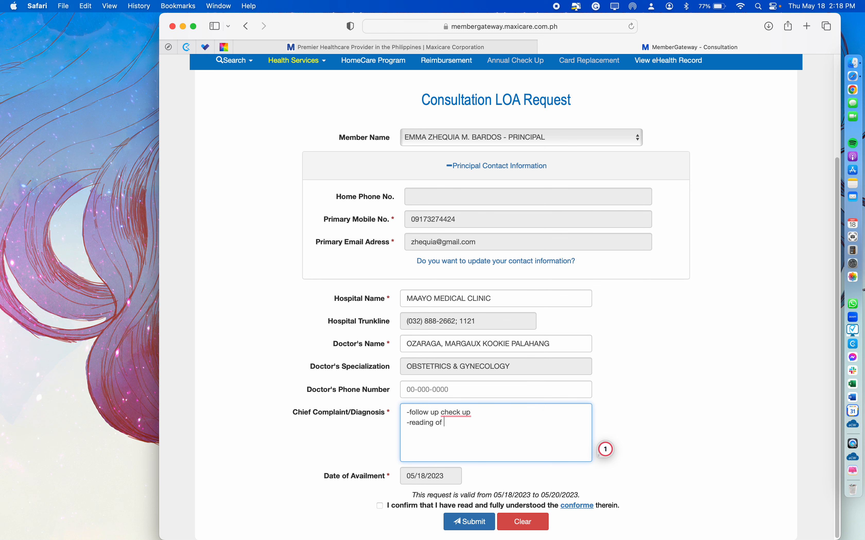
{"action": "type", "text": "lab results"}
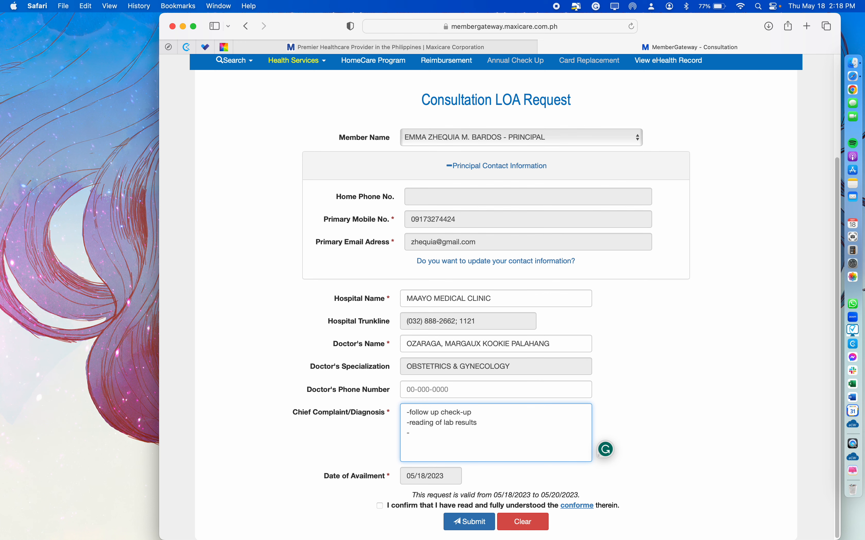
{"action": "type", "text": "PCOS/"}
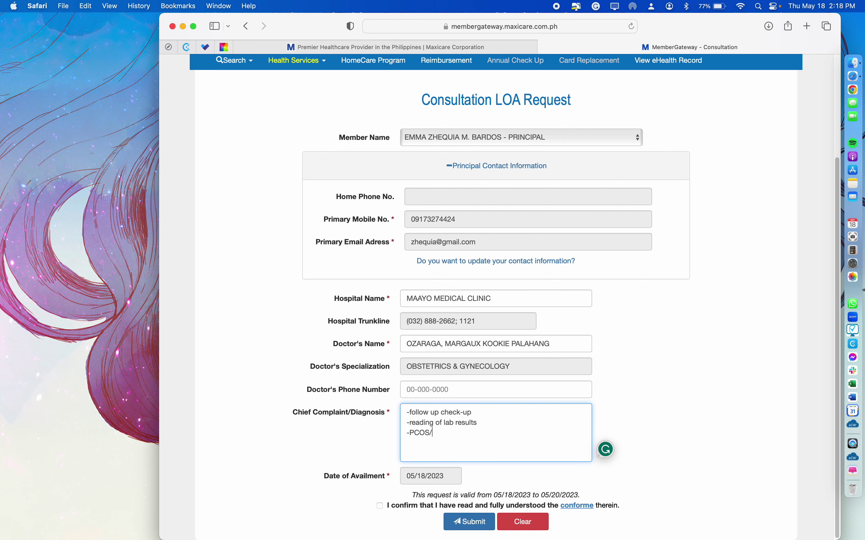
{"action": "scroll", "scroll_direction": "down", "scroll_amount": 3}
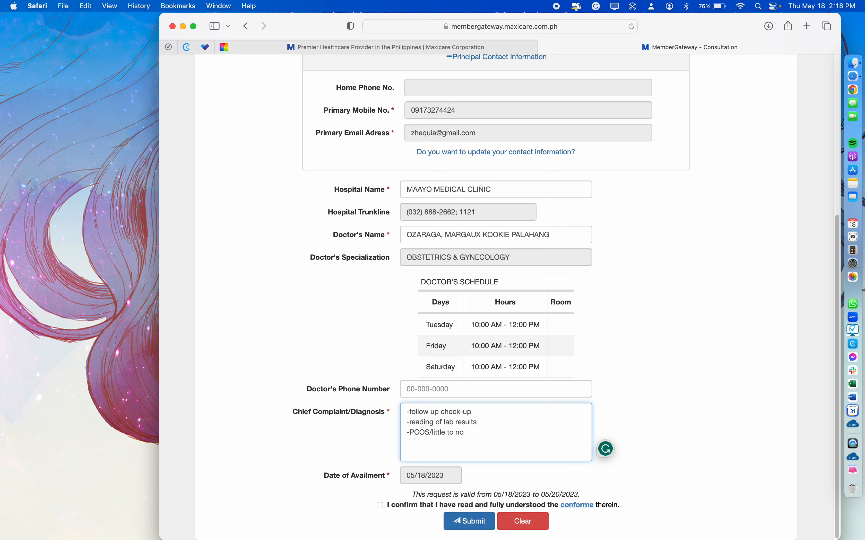
{"action": "type", "text": "mens per m"}
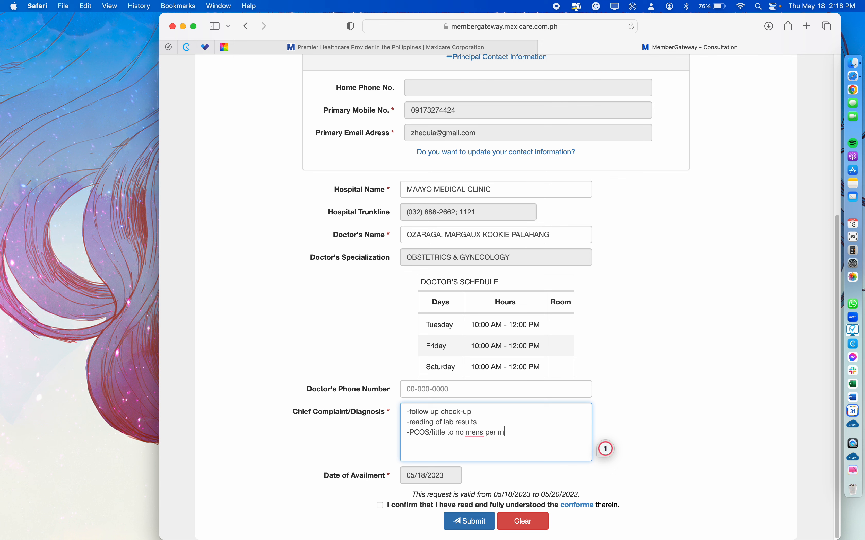
{"action": "type", "text": "onth"}
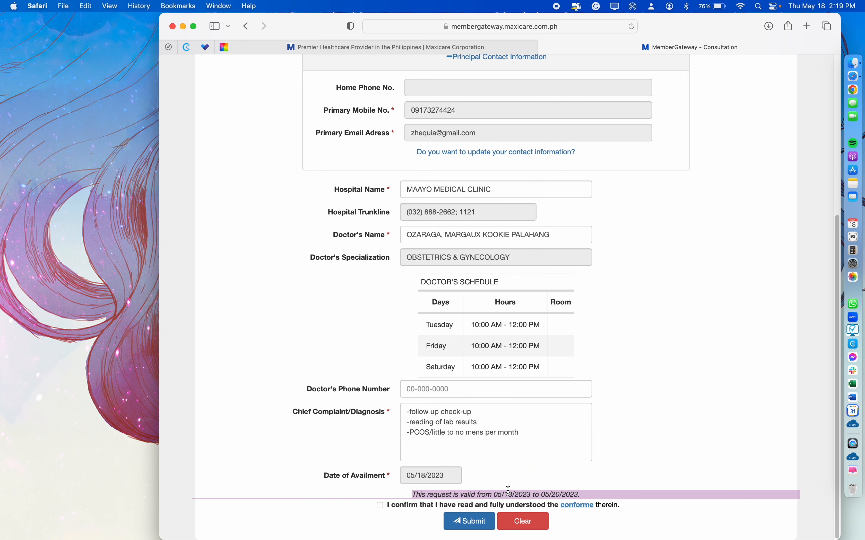
{"action": "mouse_move", "coordinate": [687, 494]}
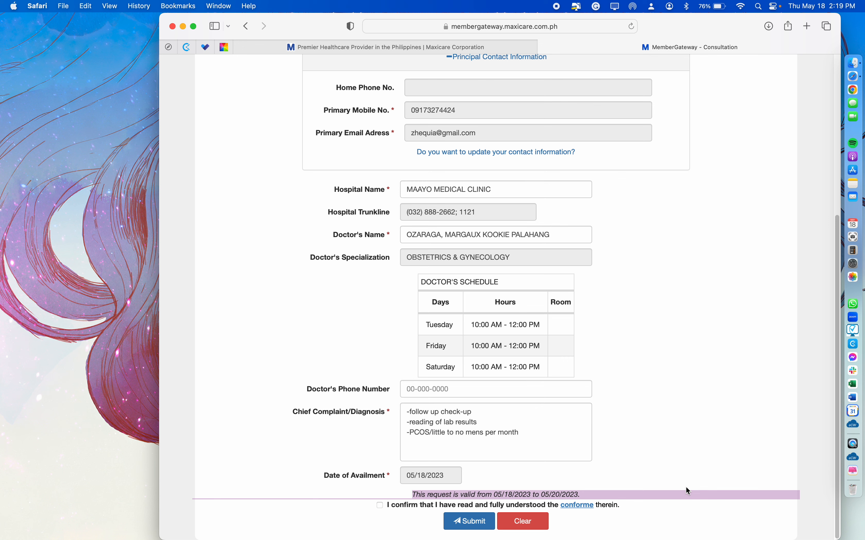
{"action": "mouse_move", "coordinate": [372, 519]}
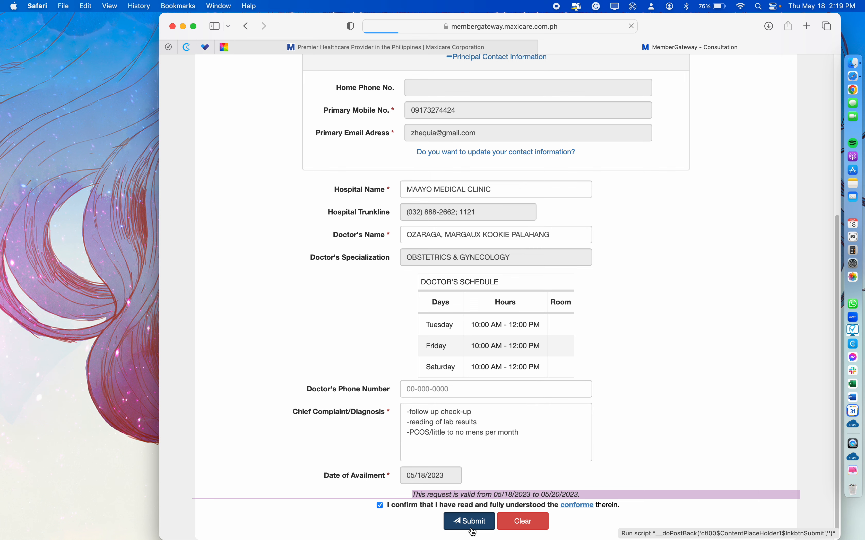
Submit the consultation LOA request with the conforme confirmed.
{"action": "left_click", "coordinate": [469, 522]}
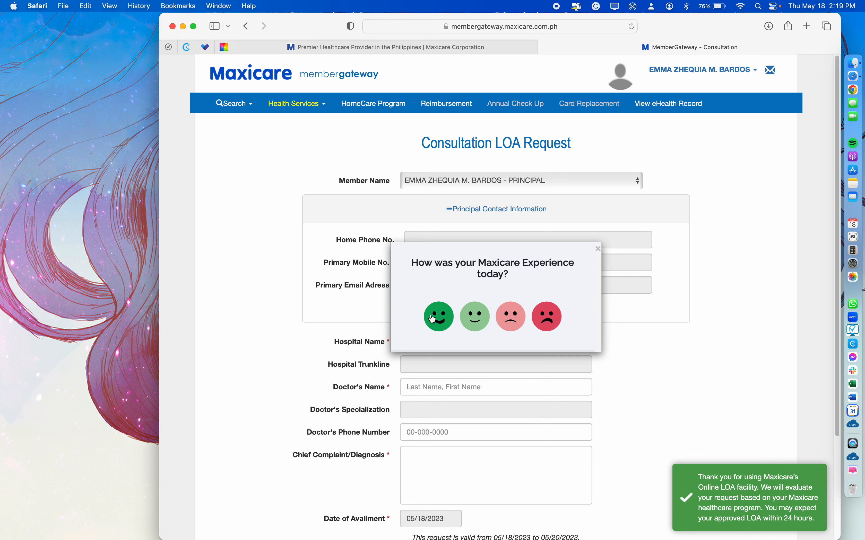
Rate the experience very happy, close the feedback popup and go to My Inbox.
{"action": "left_click", "coordinate": [438, 317]}
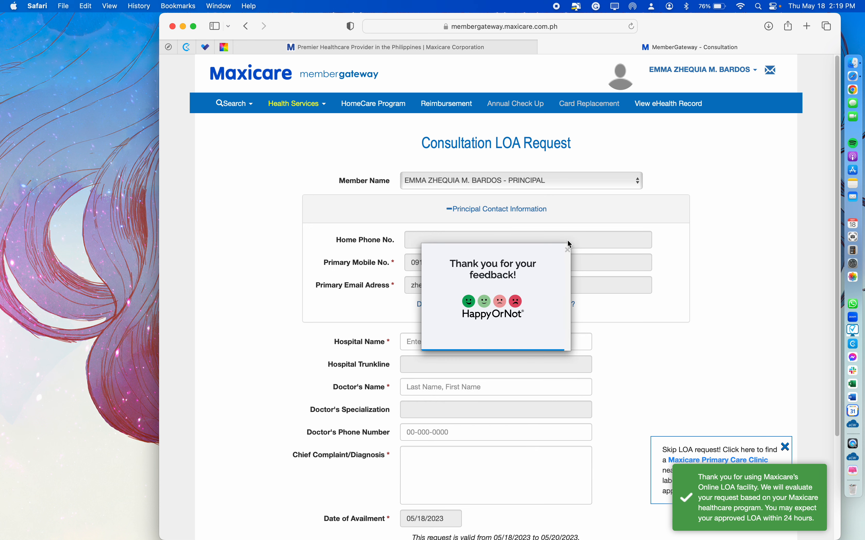
{"action": "left_click", "coordinate": [567, 250]}
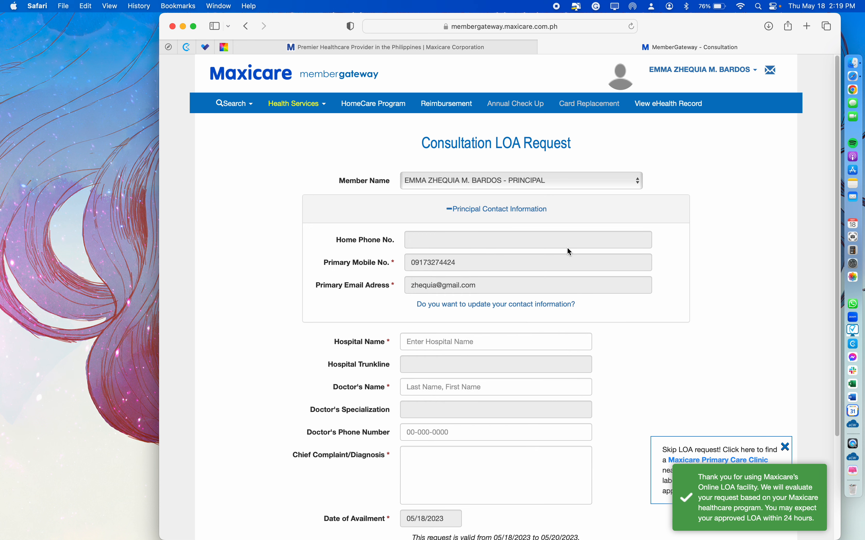
{"action": "left_click", "coordinate": [785, 447]}
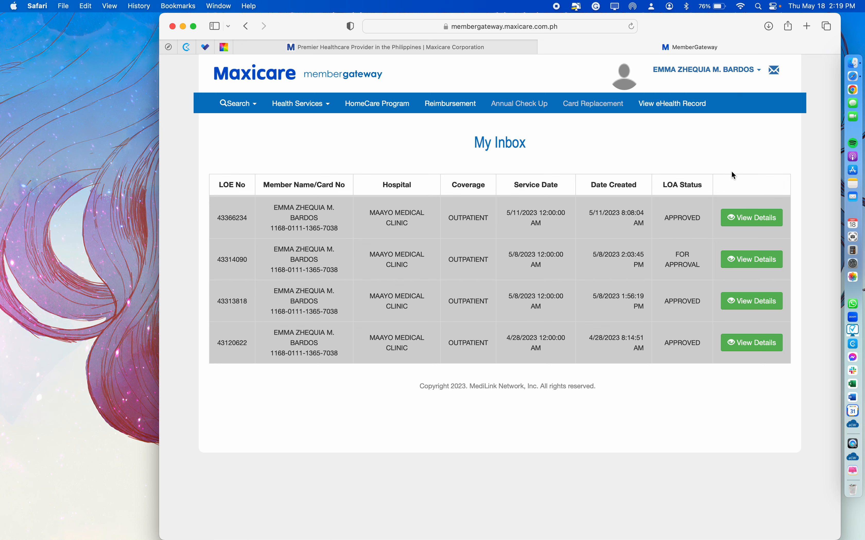
{"action": "mouse_move", "coordinate": [733, 157]}
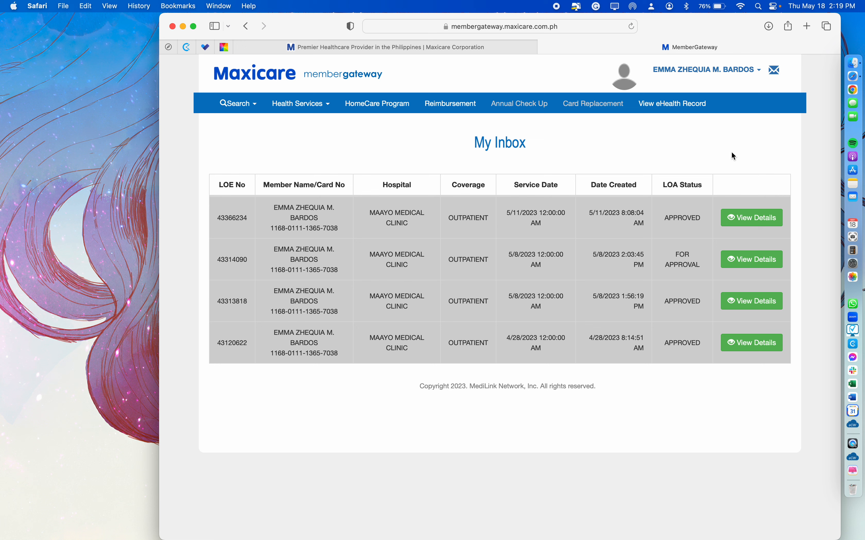
{"action": "mouse_move", "coordinate": [259, 223]}
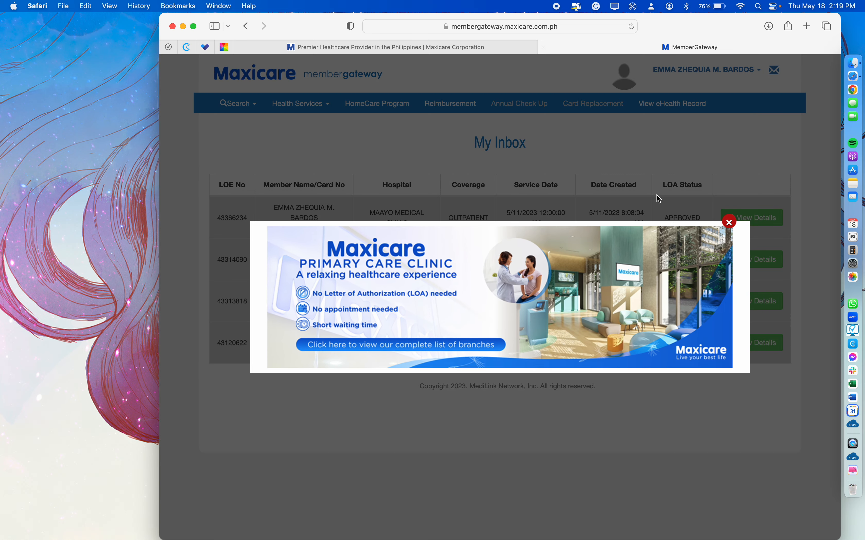
Dismiss the Primary Care Clinic banner over the four MAAYO Medical Clinic LOA requests.
{"action": "left_click", "coordinate": [729, 222]}
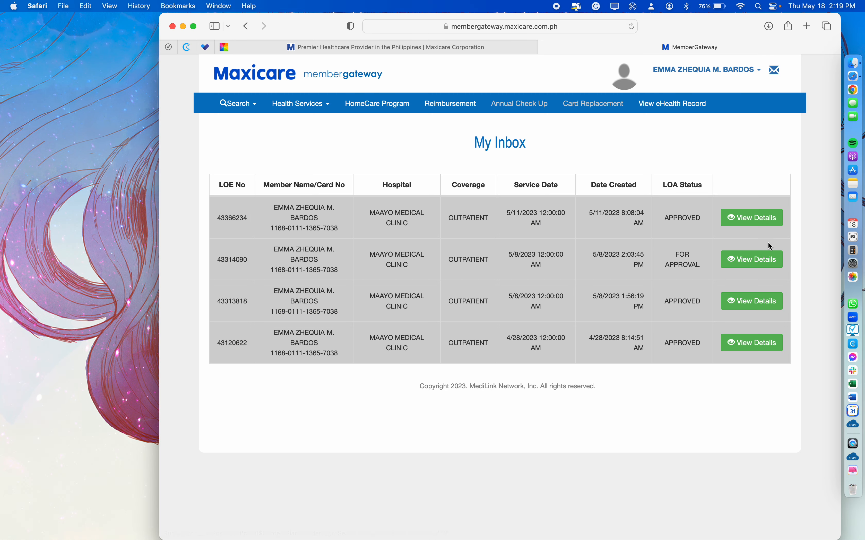
{"action": "left_click", "coordinate": [608, 104]}
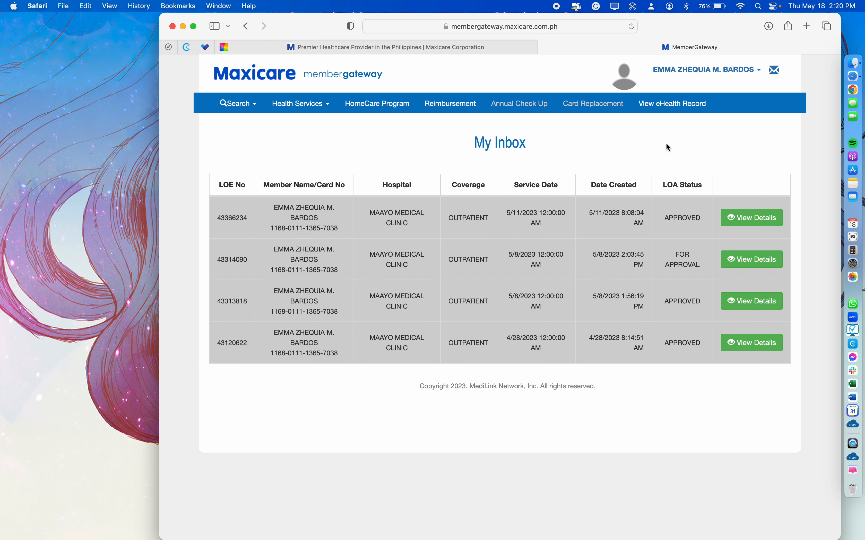
{"action": "mouse_move", "coordinate": [491, 245]}
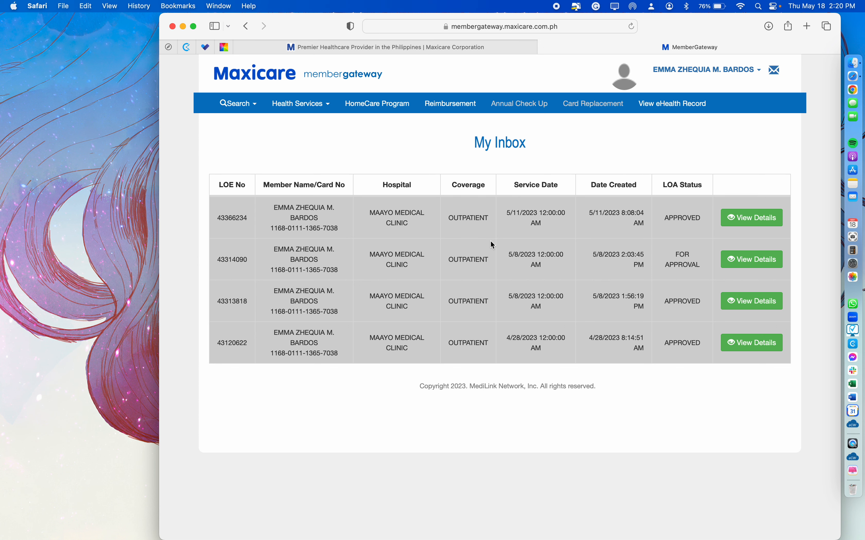
{"action": "mouse_move", "coordinate": [675, 162]}
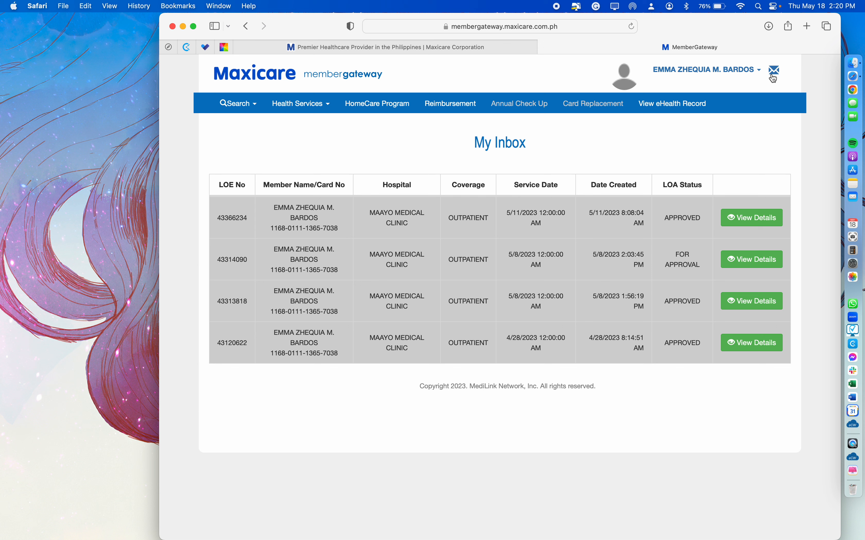
{"action": "mouse_move", "coordinate": [562, 240]}
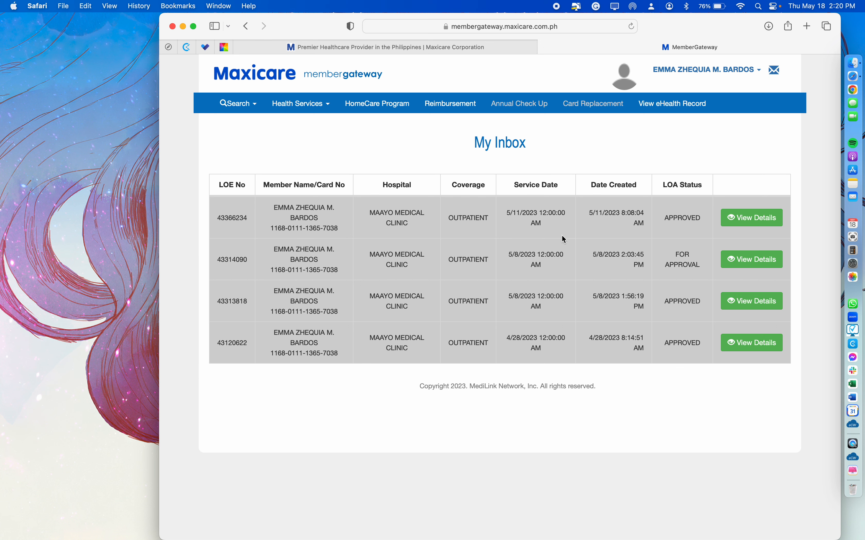
{"action": "double_click", "coordinate": [522, 213]}
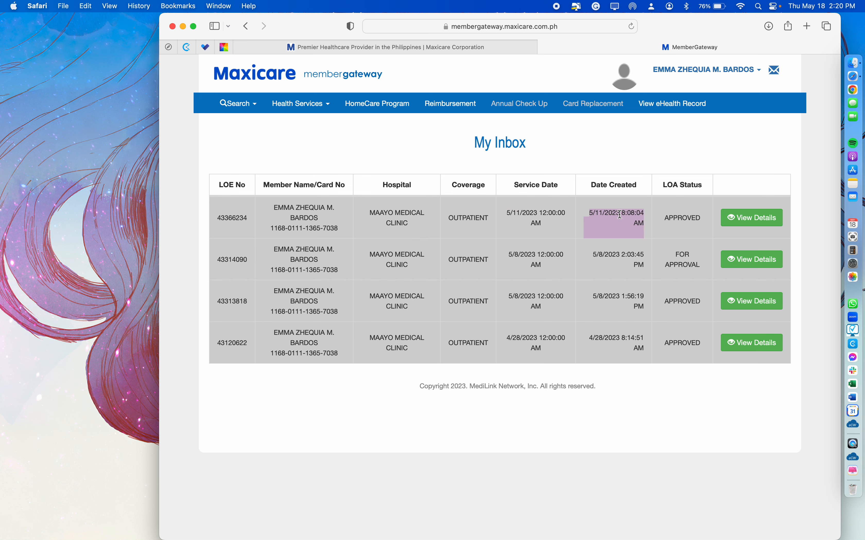
{"action": "mouse_move", "coordinate": [625, 209]}
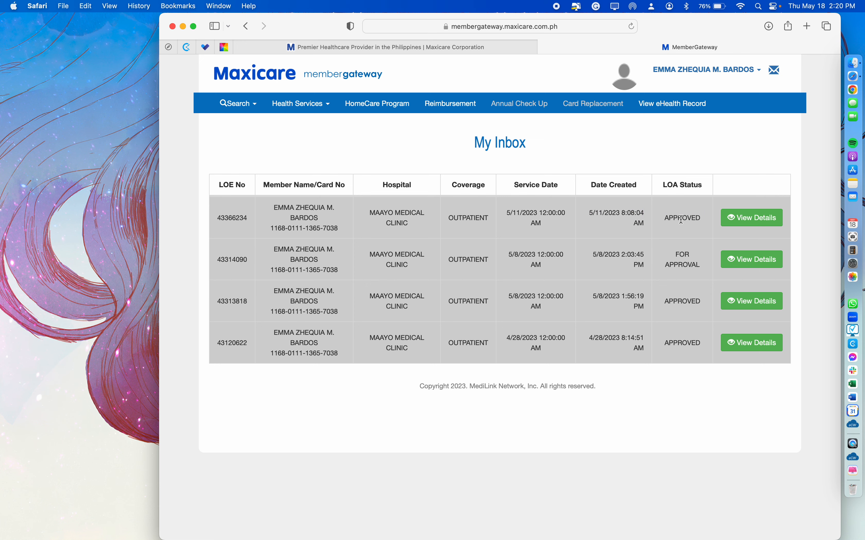
{"action": "mouse_move", "coordinate": [696, 240]}
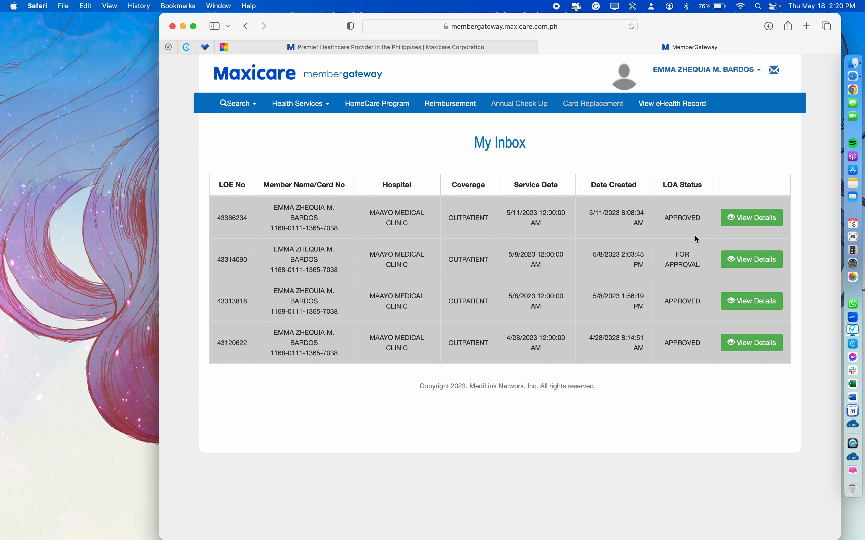
{"action": "mouse_move", "coordinate": [764, 120]}
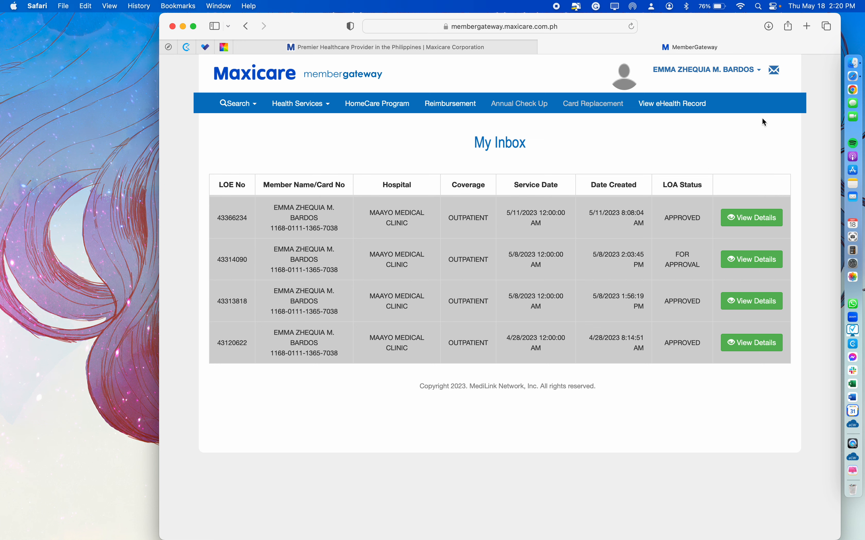
{"action": "mouse_move", "coordinate": [758, 122]}
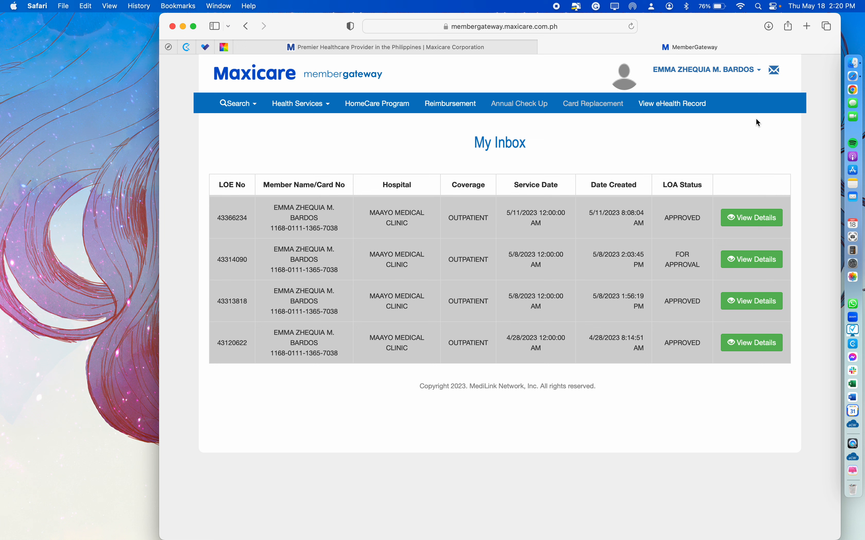
{"action": "mouse_move", "coordinate": [750, 124]}
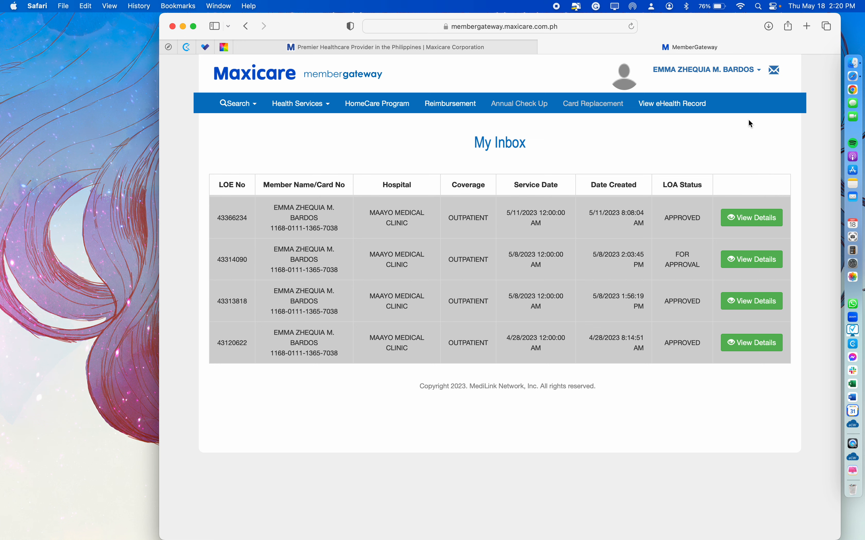